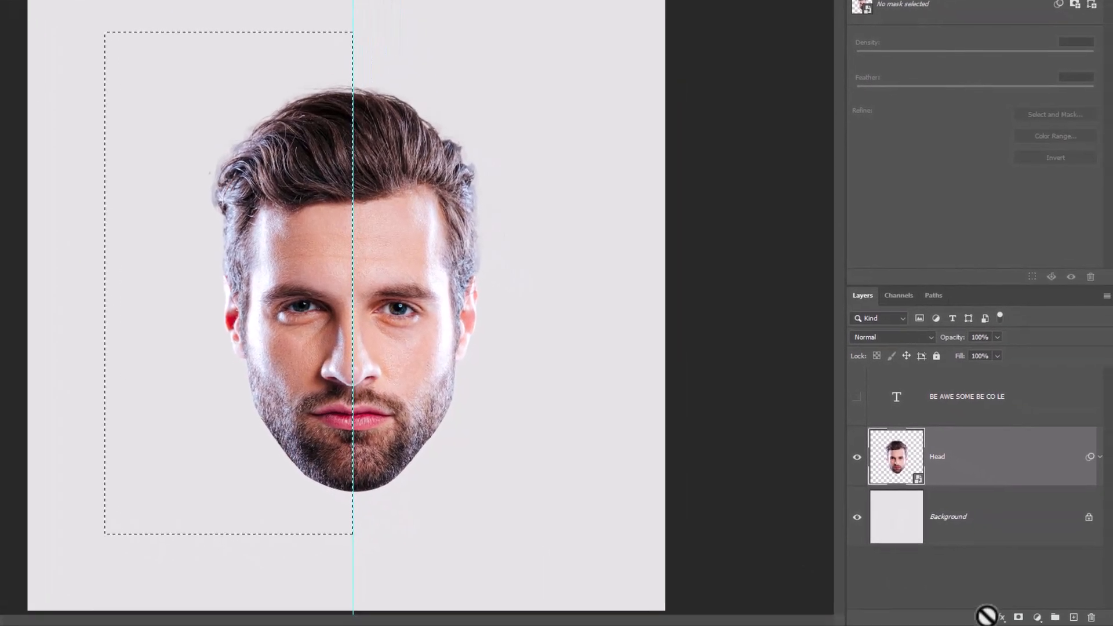
Mask Head to its left half, duplicate it with Ctrl+J, and invert the copy's mask.
click(1017, 616)
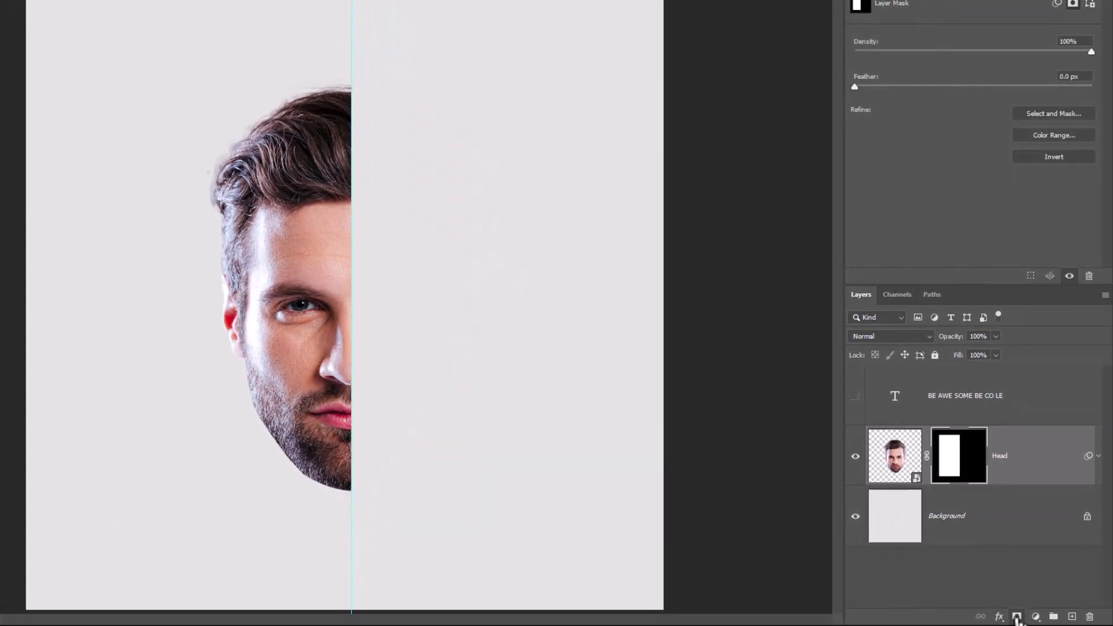
key(ctrl+j)
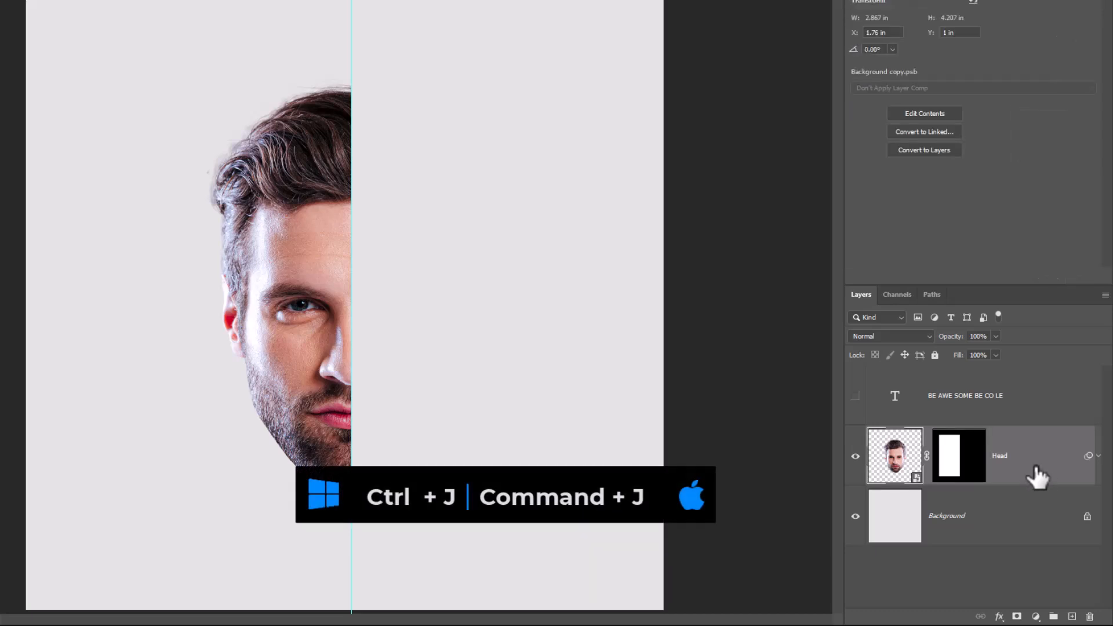
key(ctrl+j)
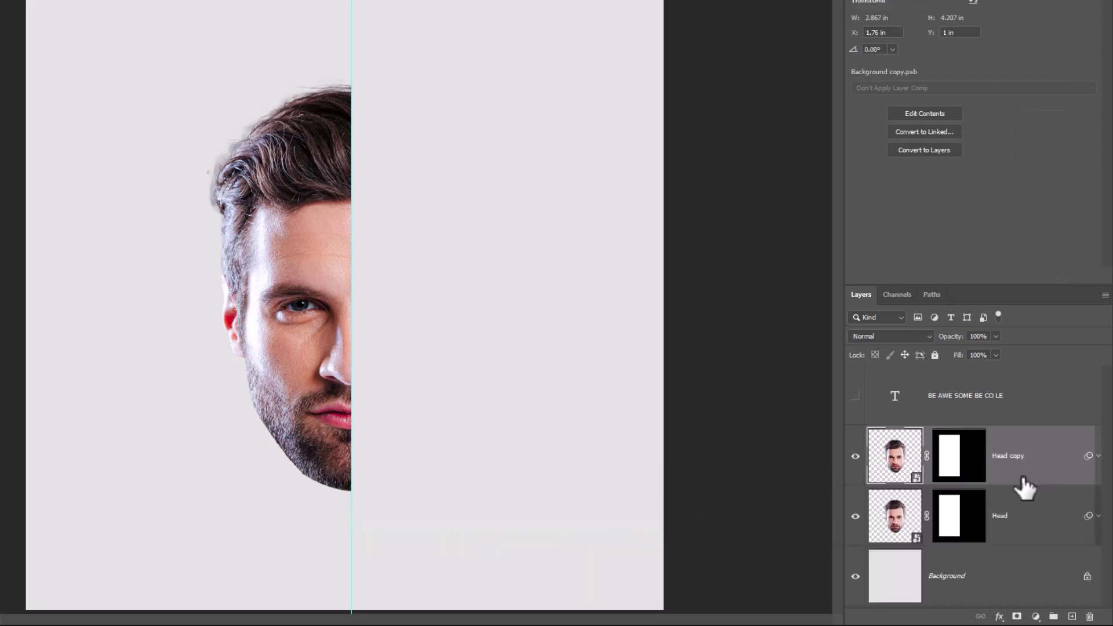
click(959, 455)
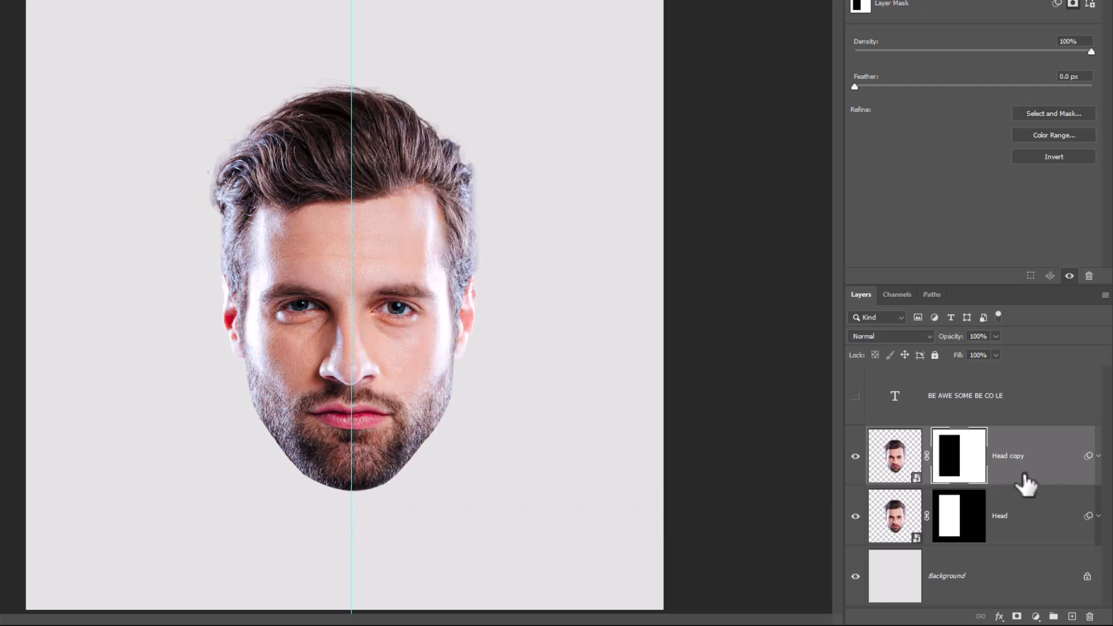
mouse_move(866, 415)
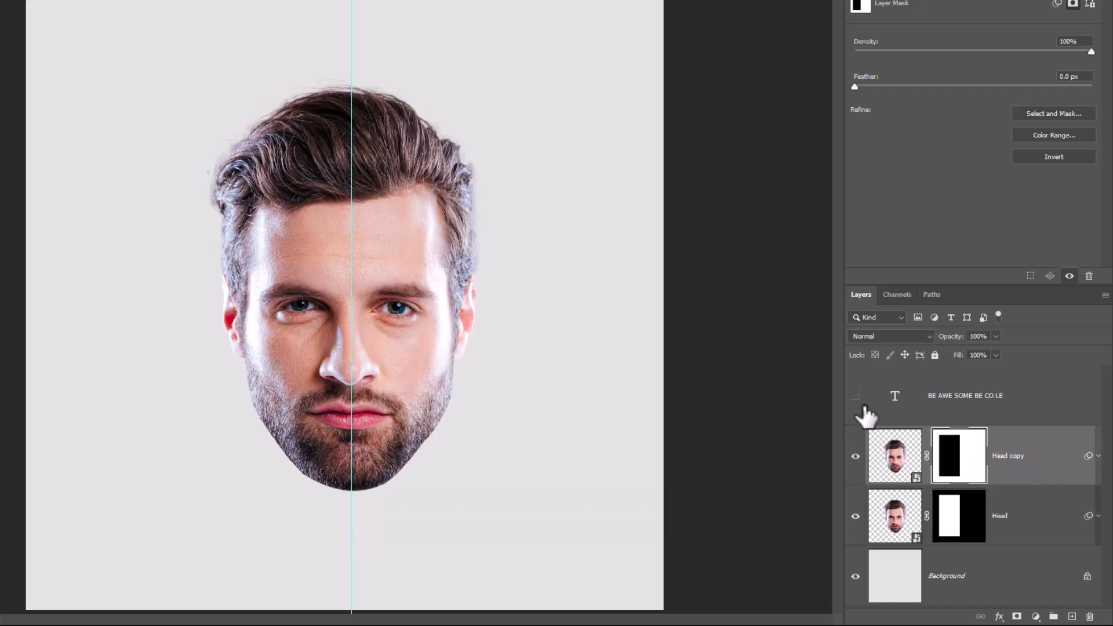
click(856, 397)
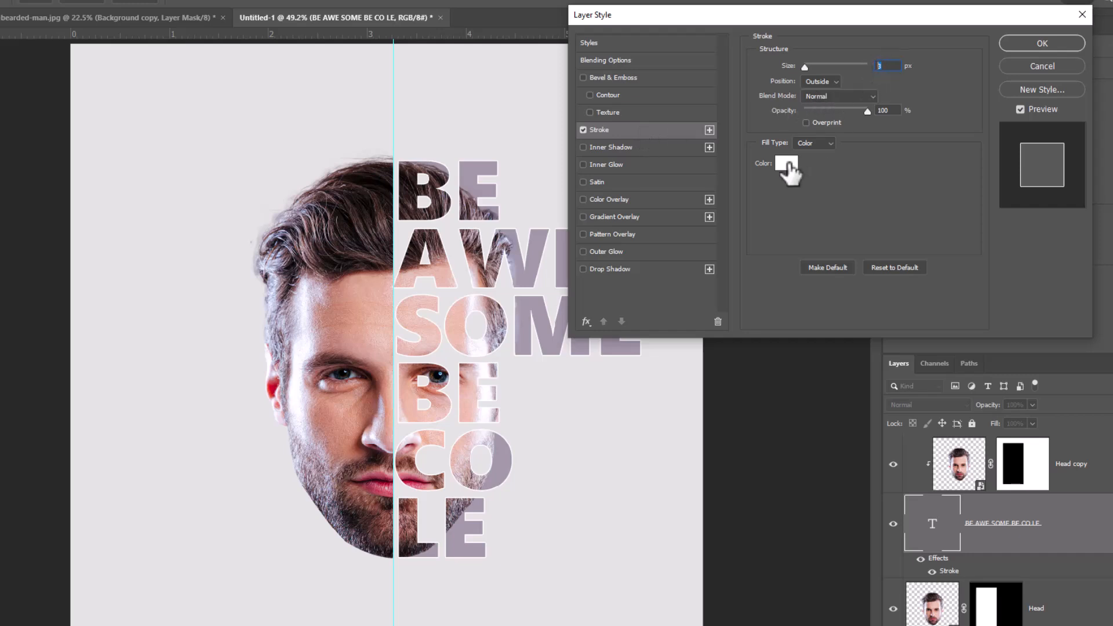
Choose white as the stroke colour for the 3 px outside outline on the letters.
click(786, 162)
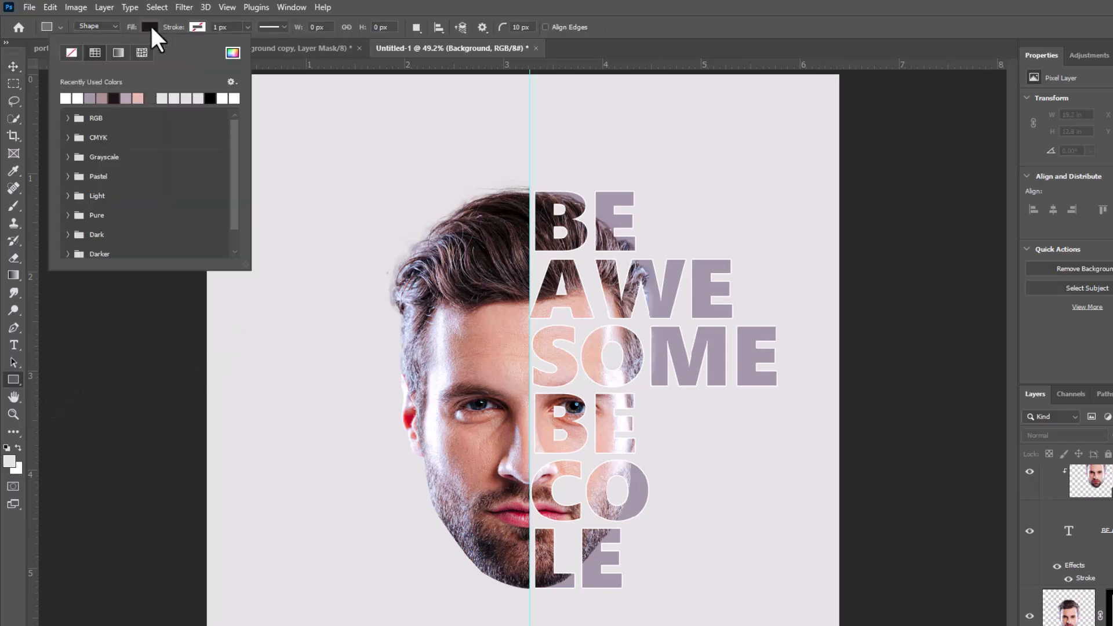
Set the Rectangle tool's fill swatch to the dark colour 201616.
click(152, 27)
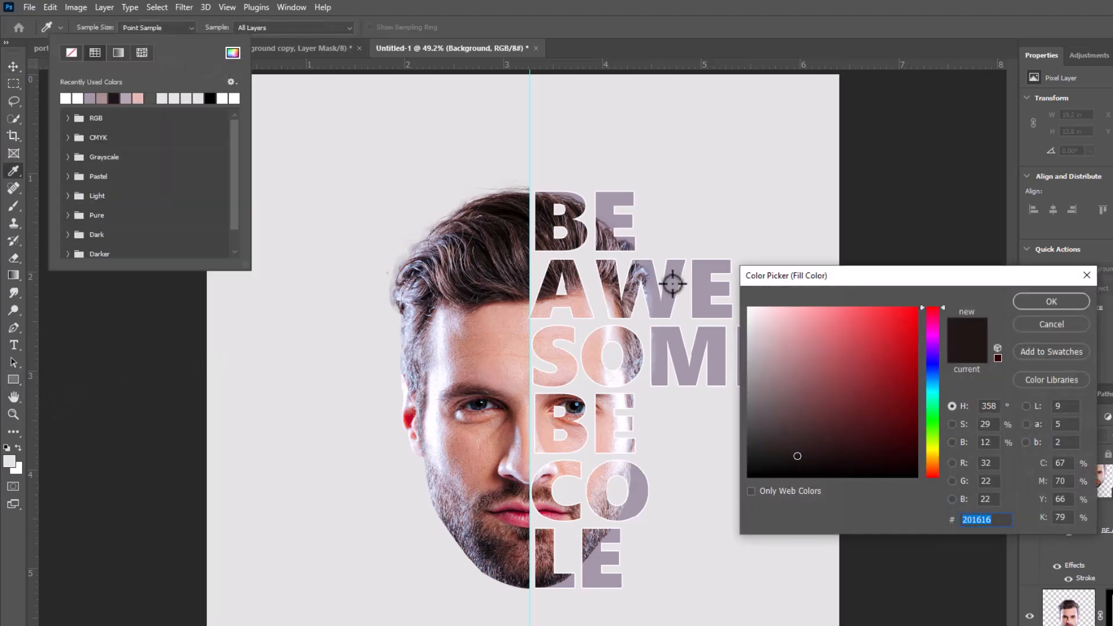